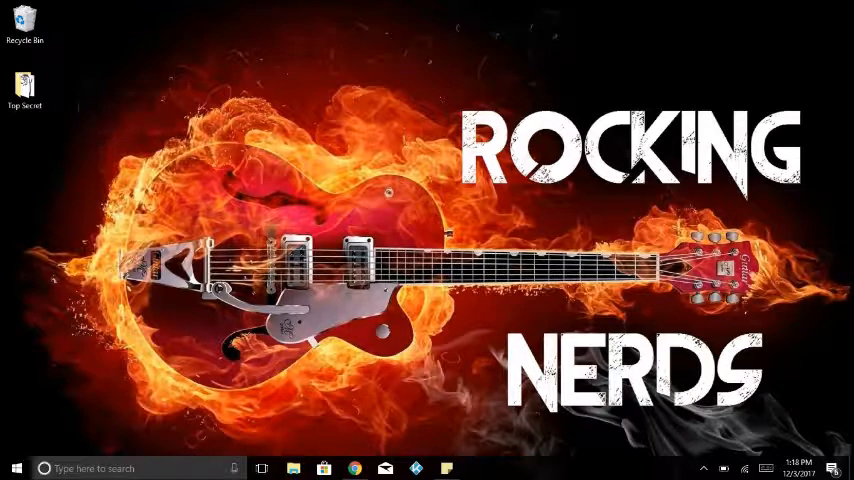
Show the taskbar's right-click menu with toolbar, button and lock options
{"action": "right_click", "coordinate": [650, 468]}
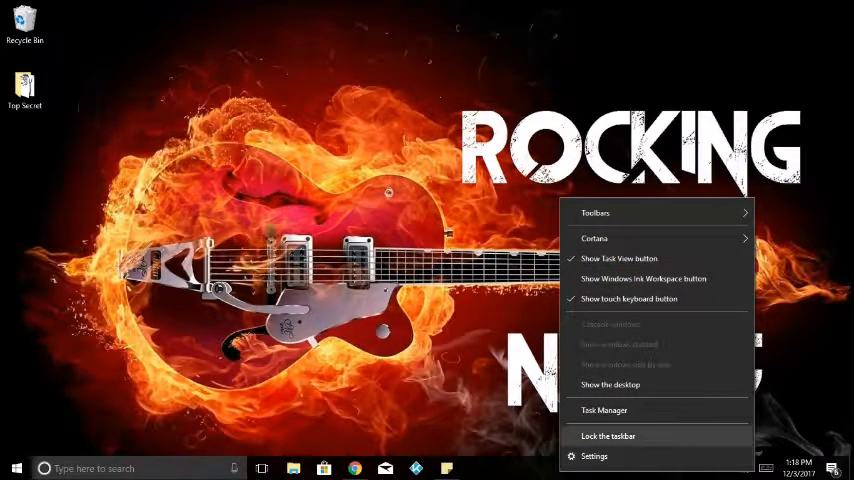